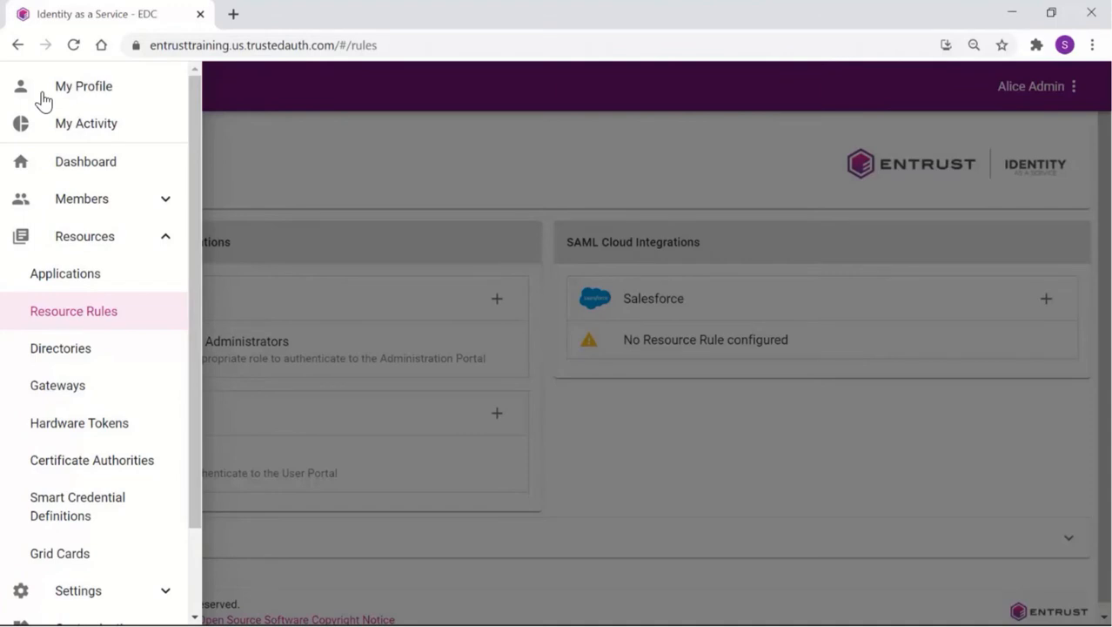
{"action": "mouse_move", "coordinate": [96, 320]}
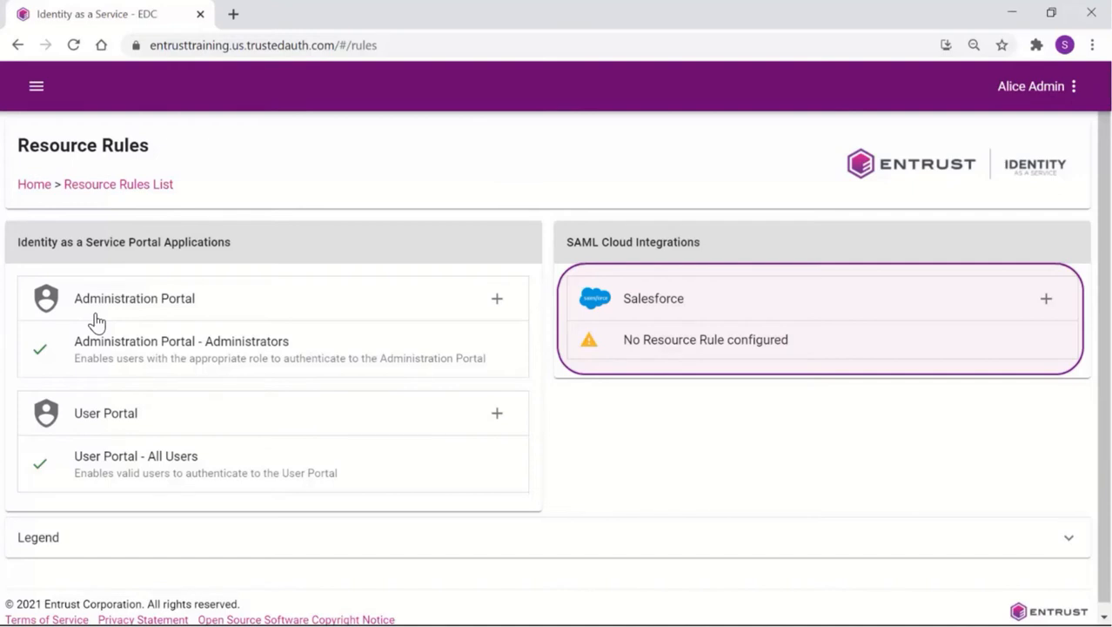
{"action": "mouse_move", "coordinate": [1044, 300]}
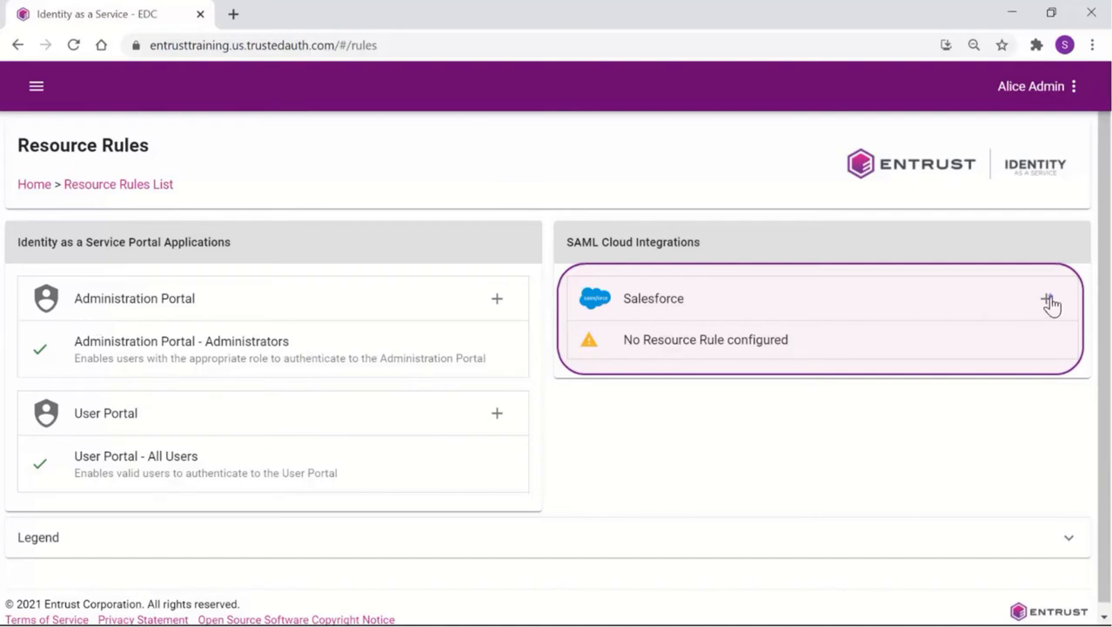
Add a resource rule for Salesforce from the SAML Cloud Integrations list
{"action": "left_click", "coordinate": [1049, 300]}
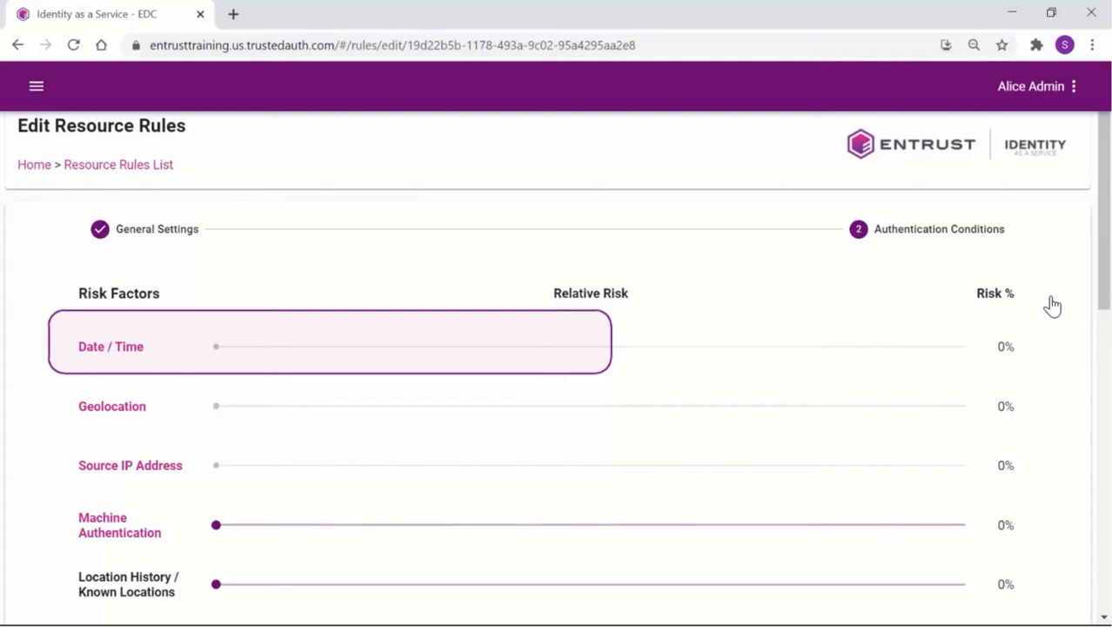
{"action": "mouse_move", "coordinate": [128, 351]}
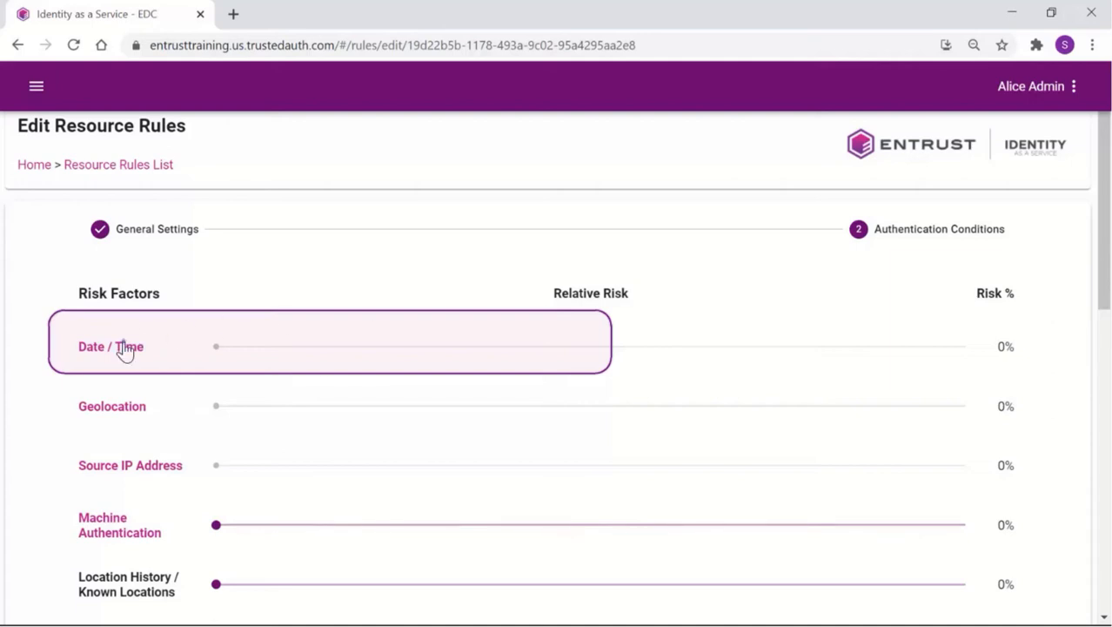
Save a Date / Time condition denying access Saturdays and Sundays from 12 am
{"action": "left_click", "coordinate": [126, 346]}
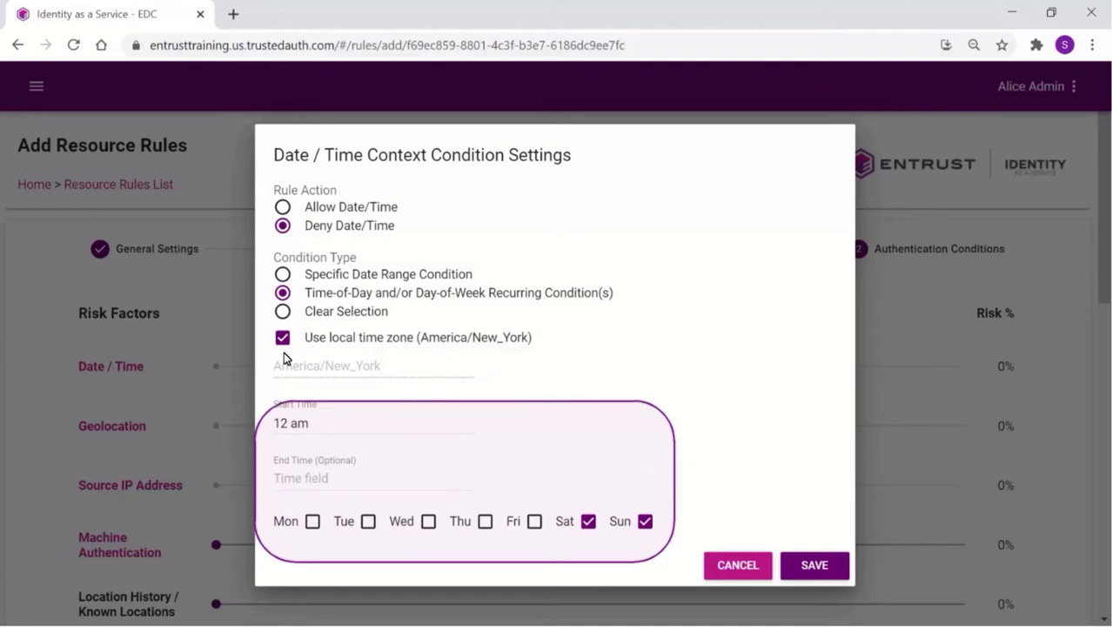
{"action": "left_click", "coordinate": [814, 565]}
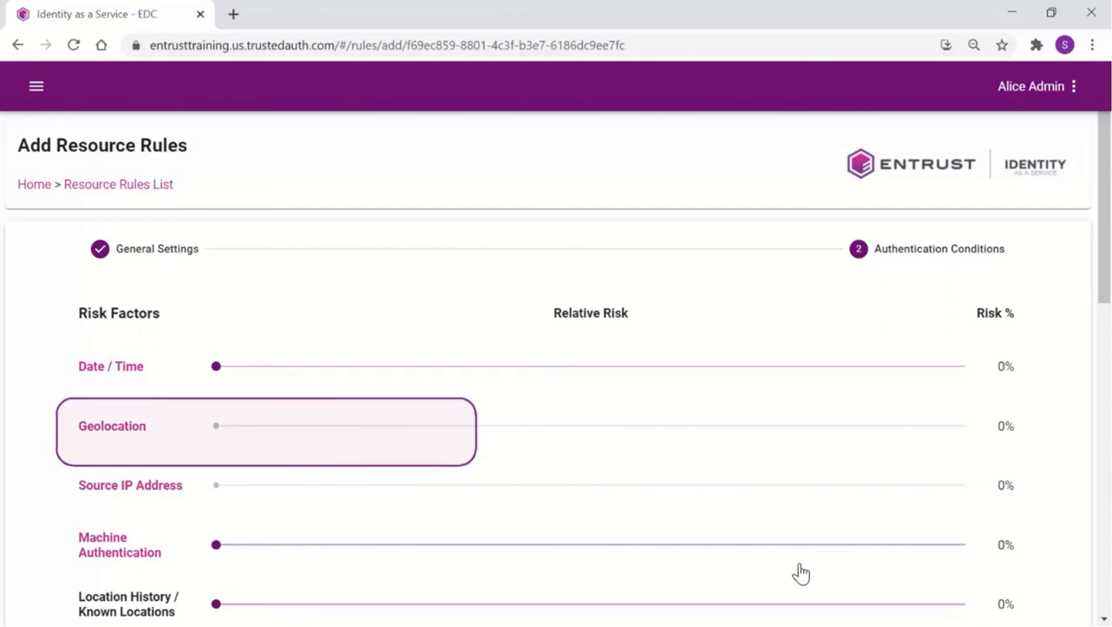
{"action": "mouse_move", "coordinate": [116, 456]}
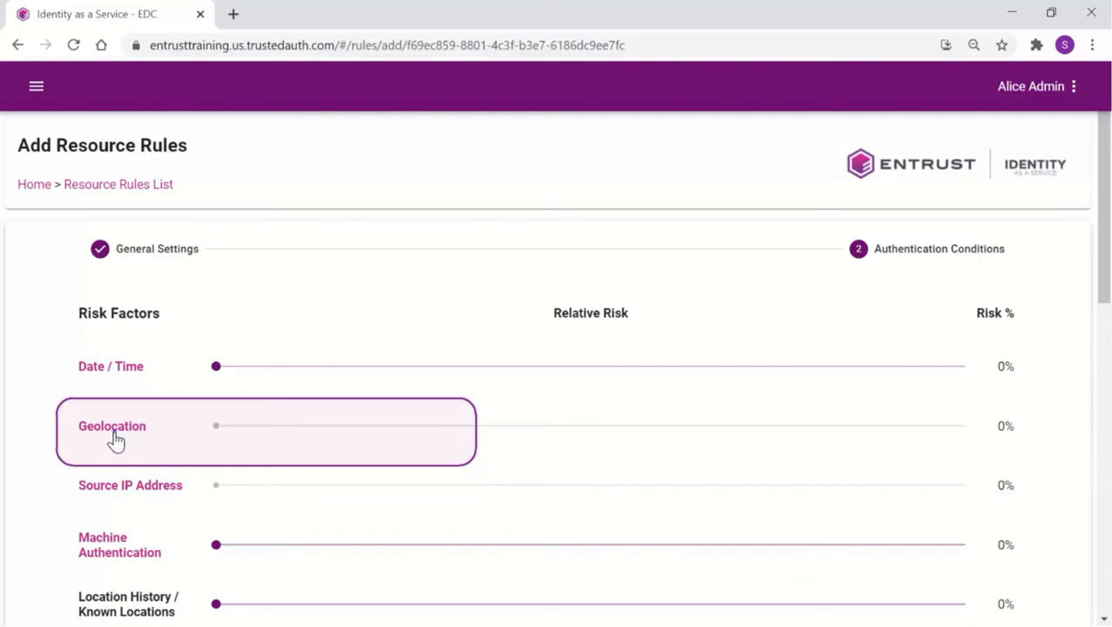
{"action": "left_click", "coordinate": [111, 427]}
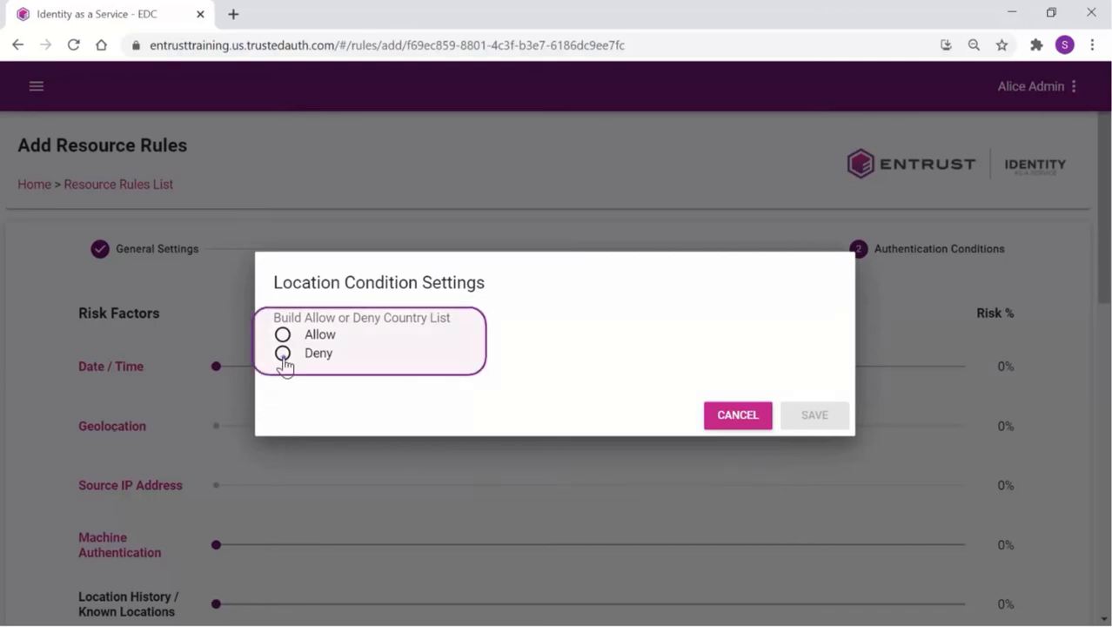
{"action": "left_click", "coordinate": [282, 352]}
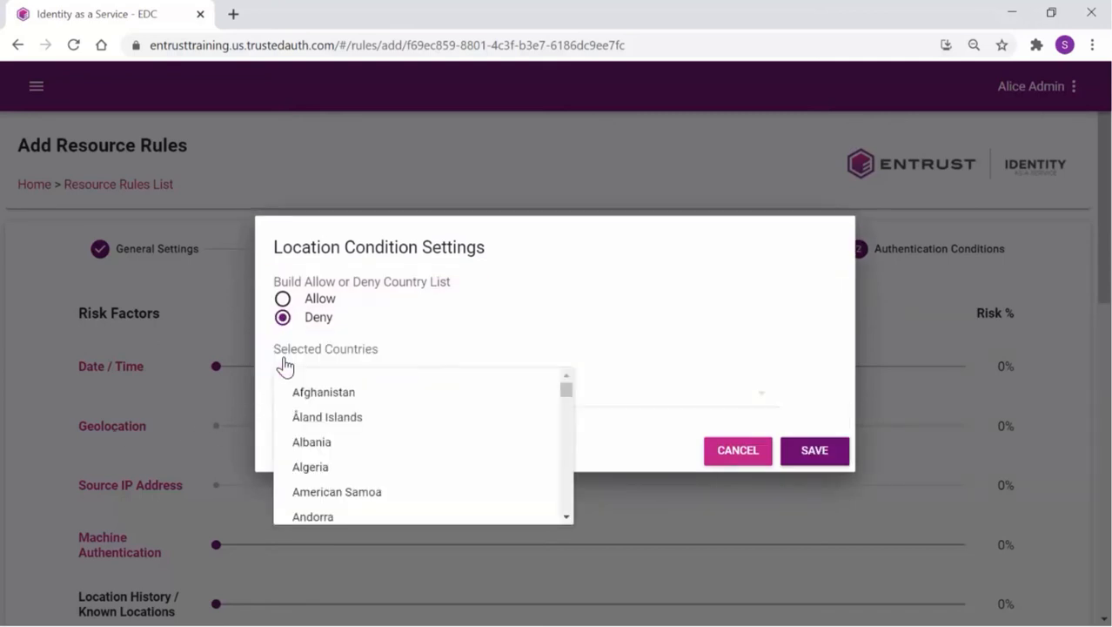
{"action": "mouse_move", "coordinate": [342, 430]}
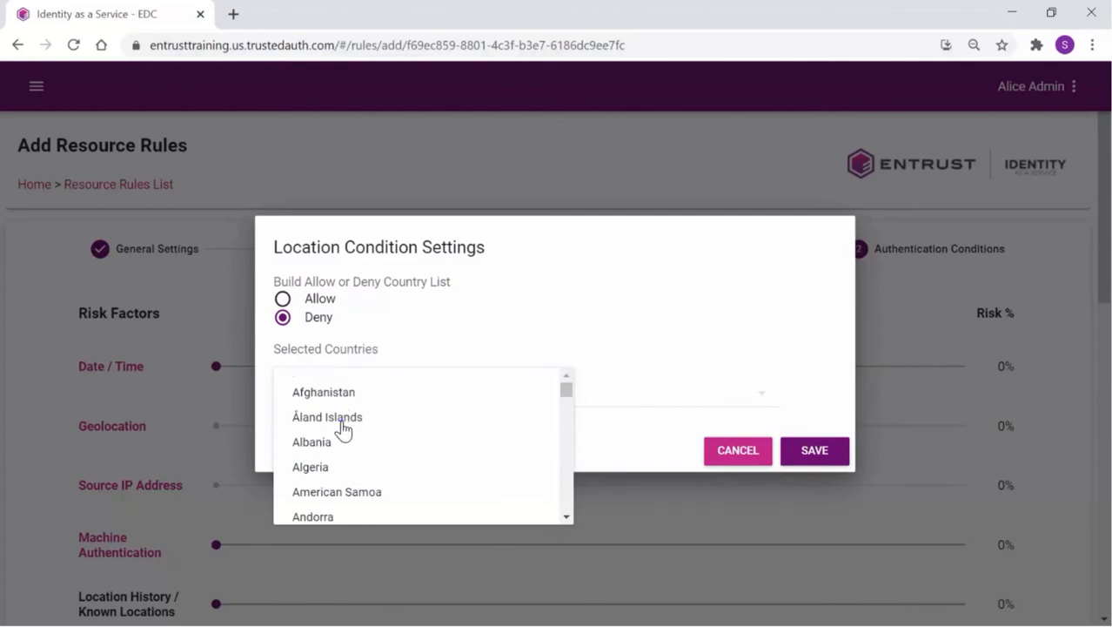
{"action": "left_click", "coordinate": [328, 417]}
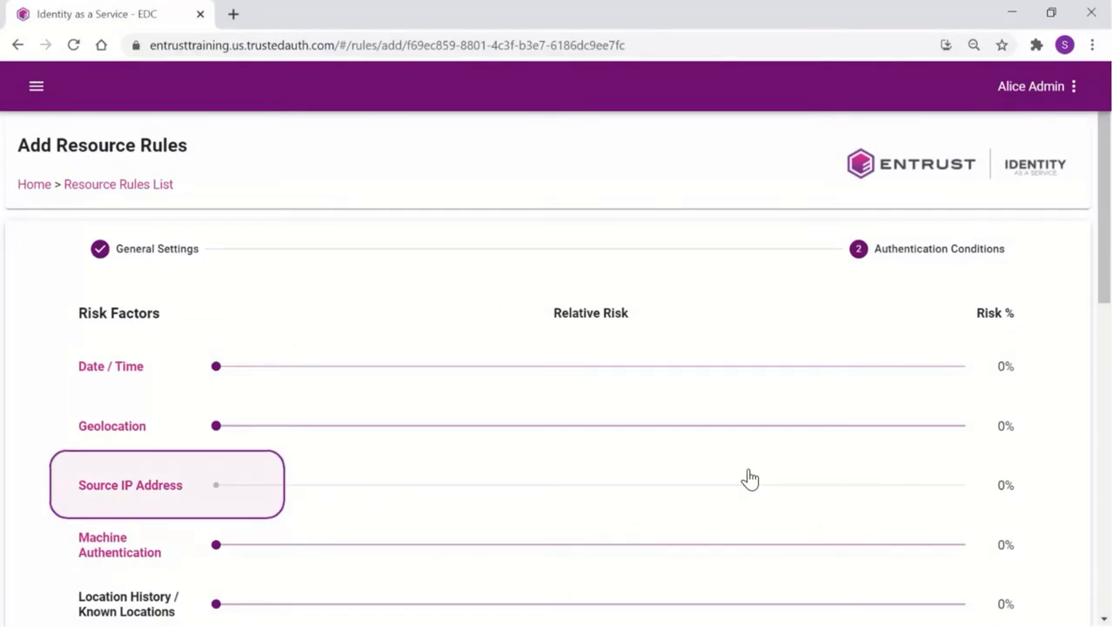
{"action": "mouse_move", "coordinate": [139, 517]}
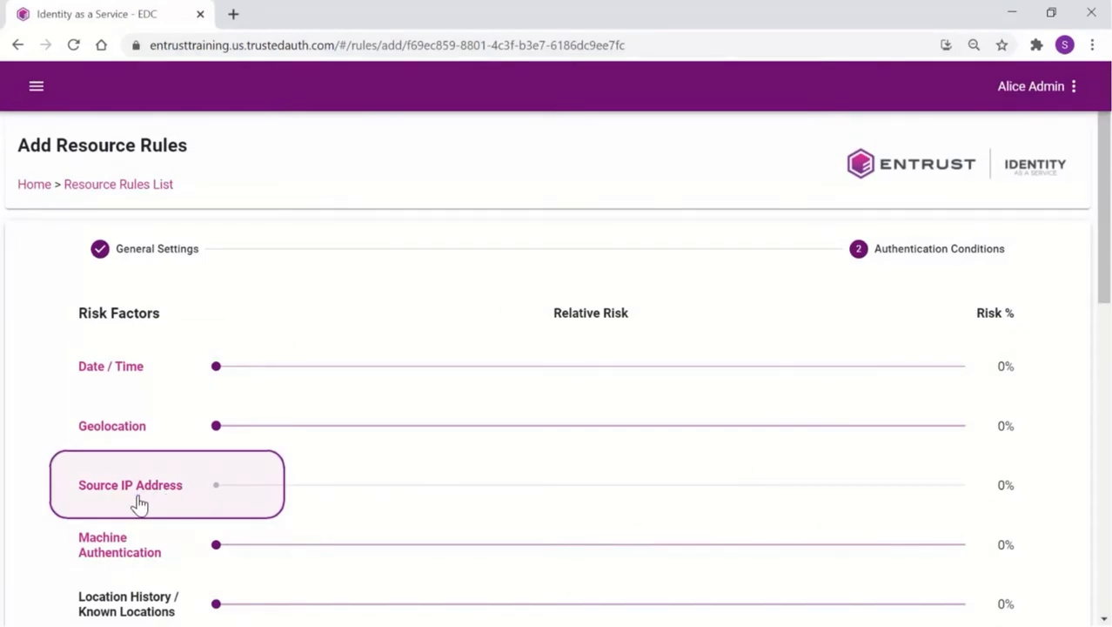
{"action": "left_click", "coordinate": [129, 485]}
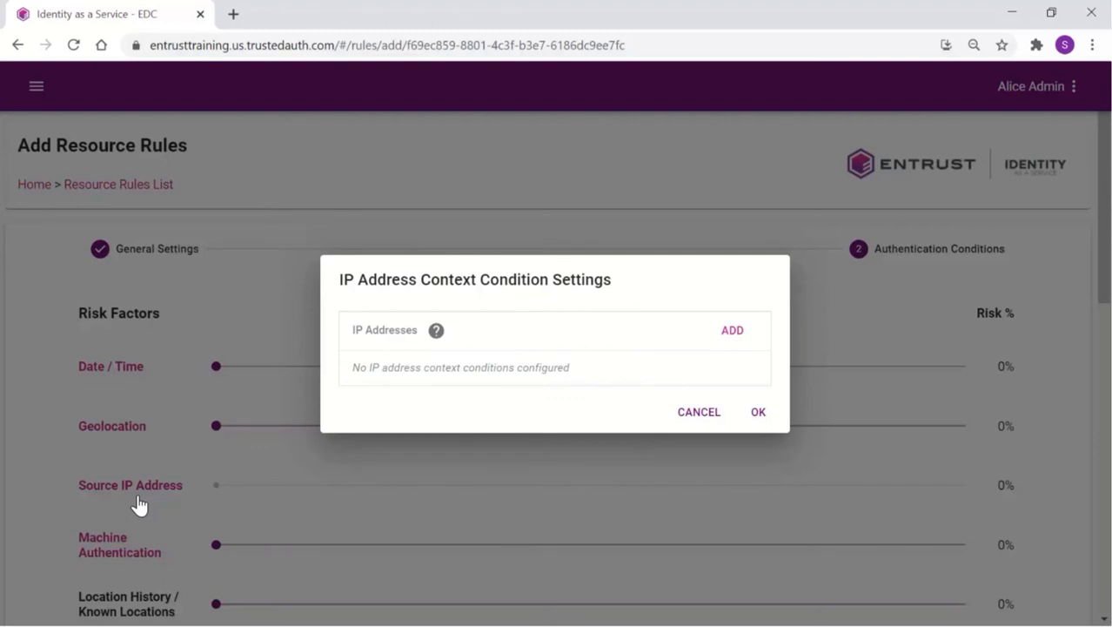
{"action": "mouse_move", "coordinate": [718, 425]}
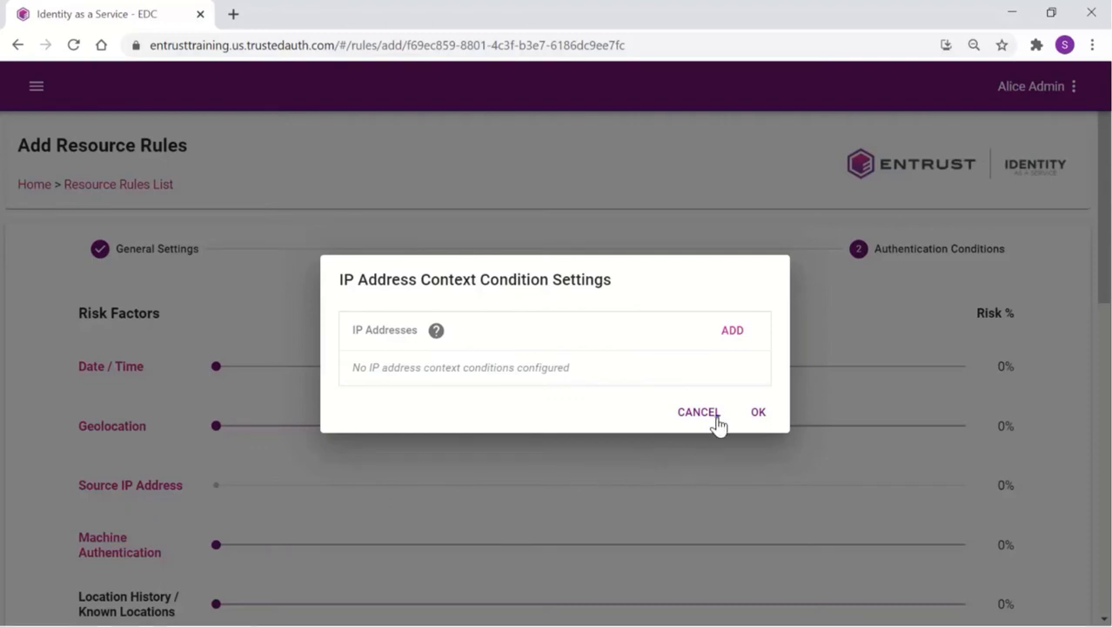
{"action": "left_click", "coordinate": [698, 411]}
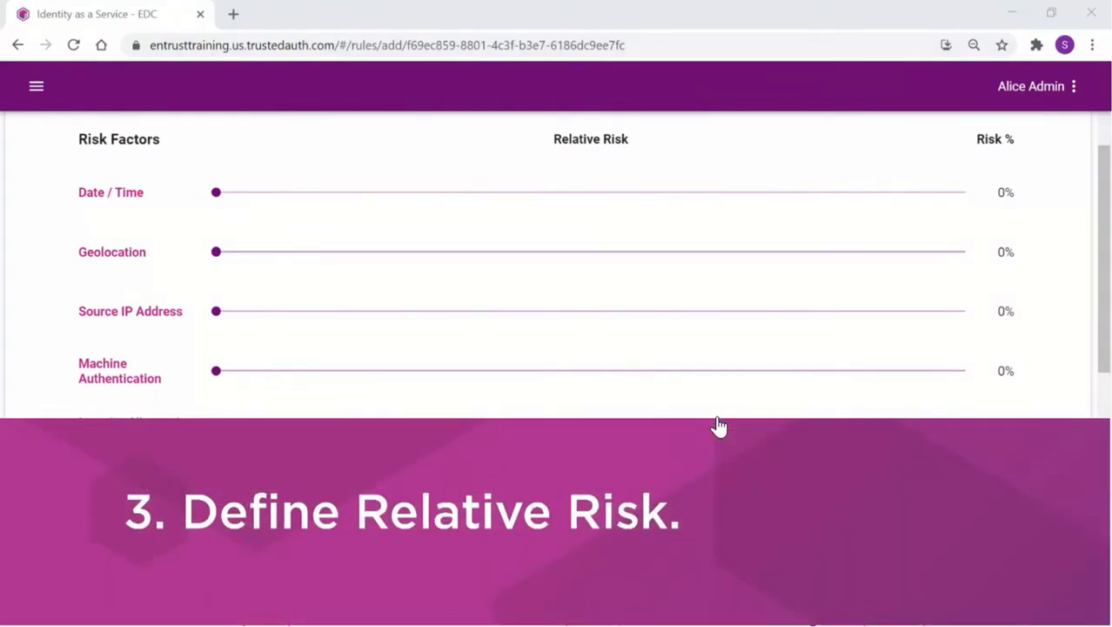
Drag the Date / Time relative risk slider to 100%
{"action": "scroll", "scroll_direction": "down", "scroll_amount": 3}
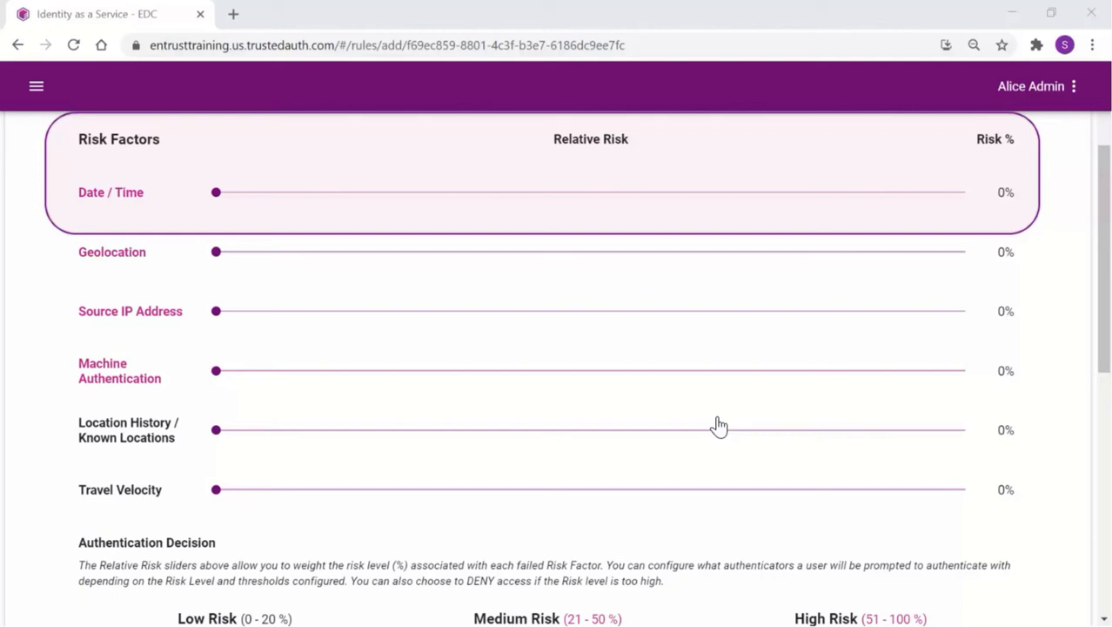
{"action": "mouse_move", "coordinate": [966, 252]}
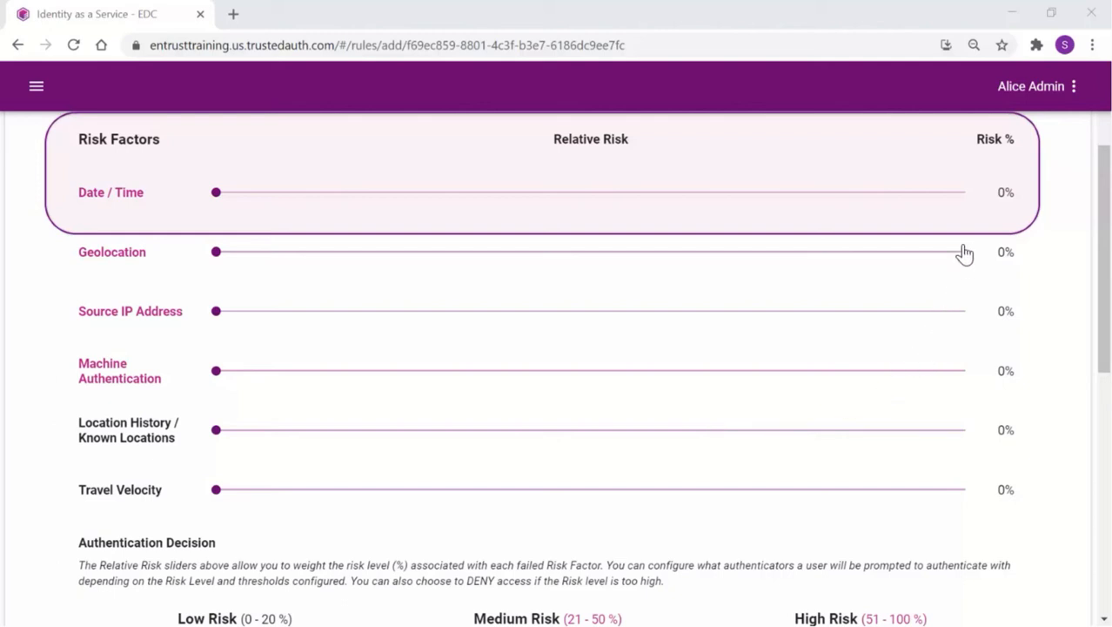
{"action": "mouse_move", "coordinate": [969, 199]}
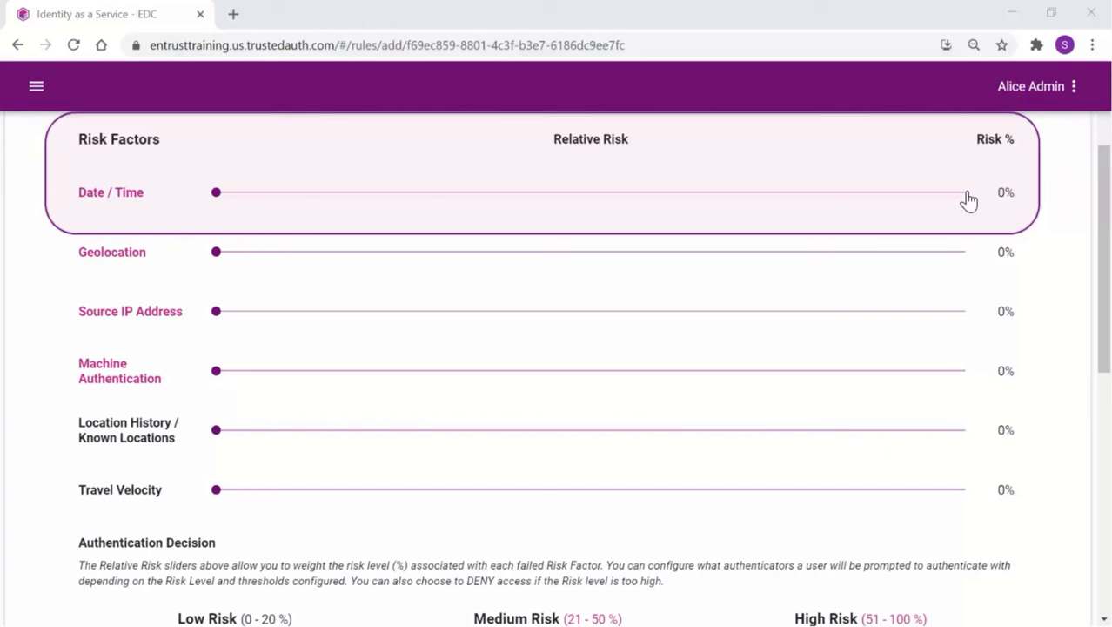
{"action": "left_click_drag", "start_coordinate": [215, 192], "coordinate": [965, 192]}
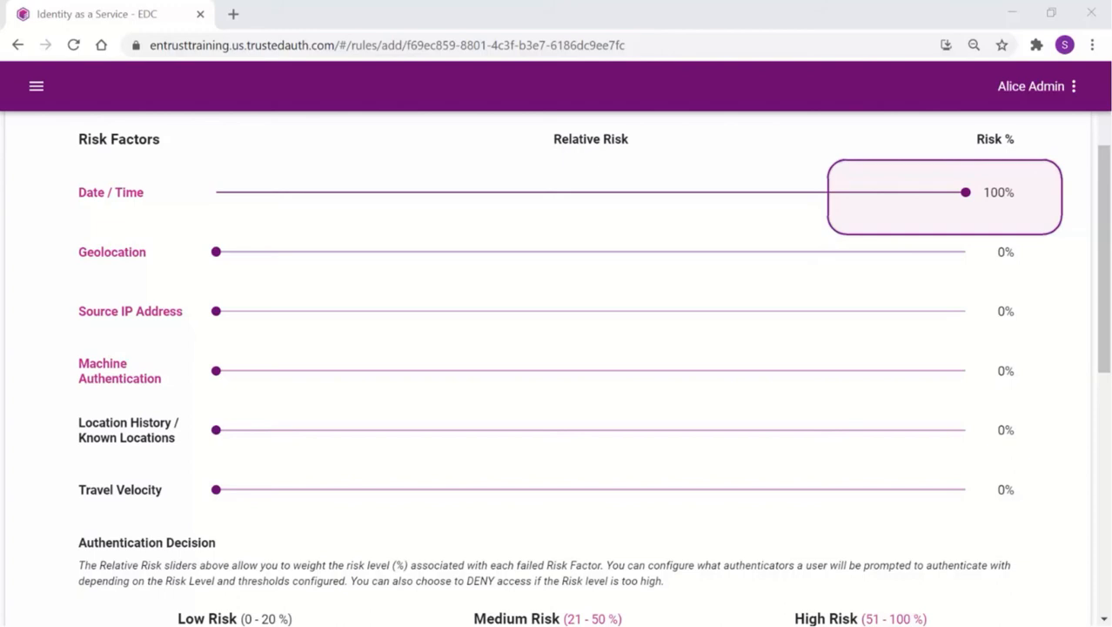
{"action": "scroll", "scroll_direction": "down", "scroll_amount": 3}
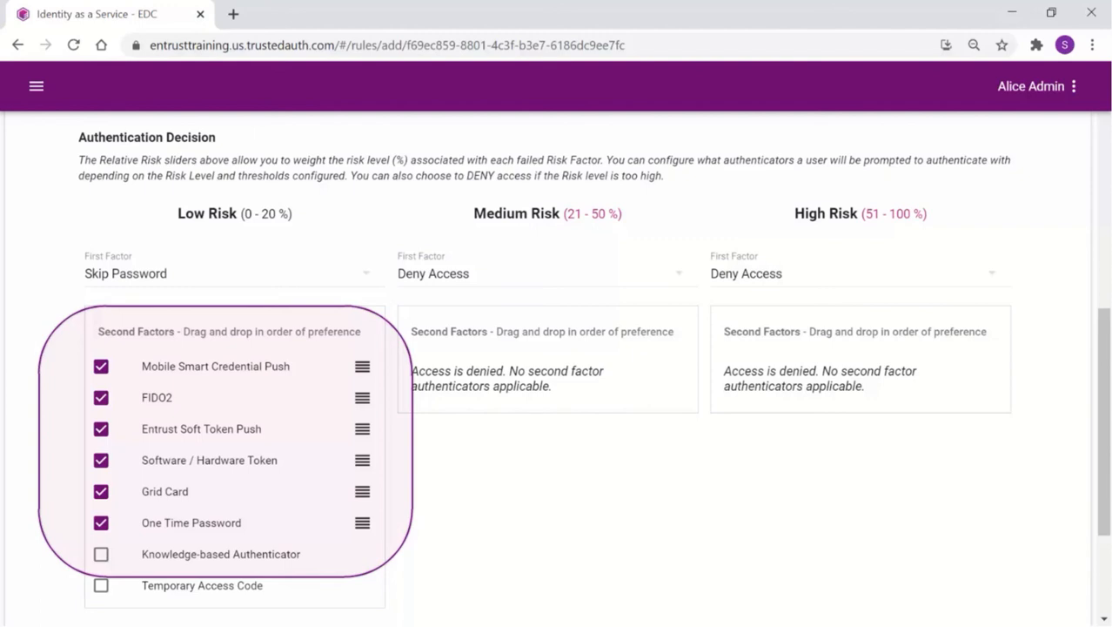
{"action": "scroll", "scroll_direction": "down", "scroll_amount": 3}
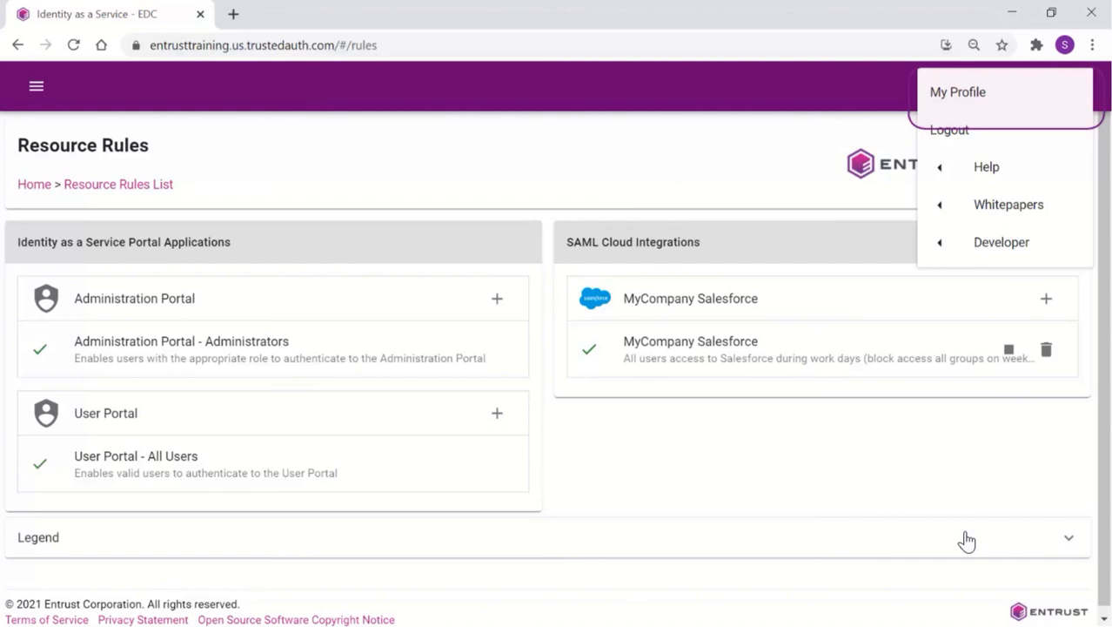
Open My Profile from the account menu
{"action": "left_click", "coordinate": [967, 92]}
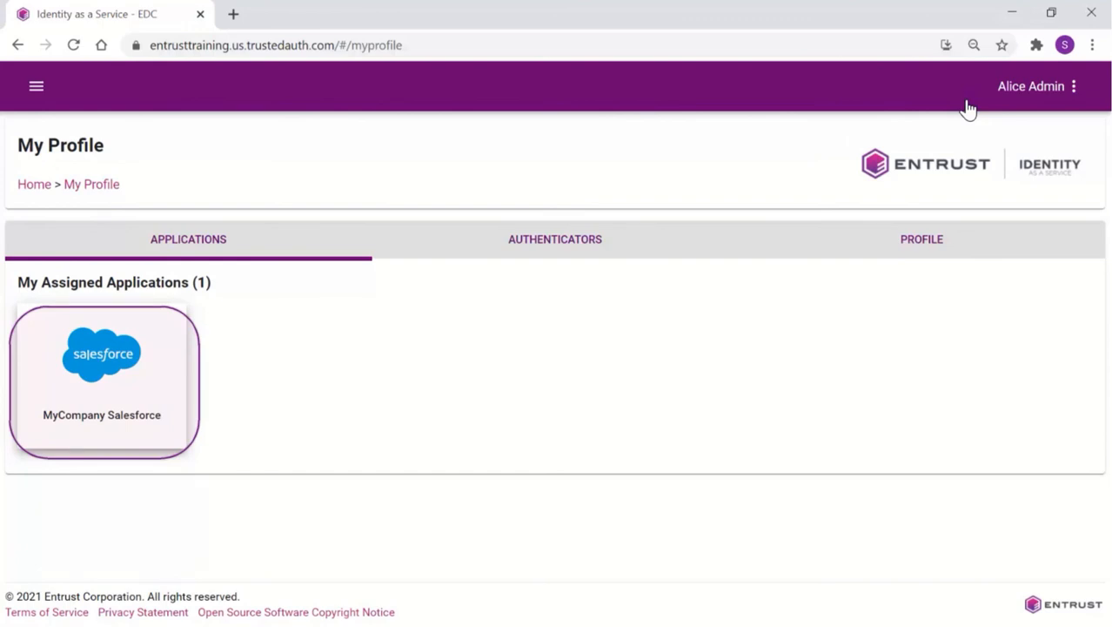
{"action": "mouse_move", "coordinate": [99, 376]}
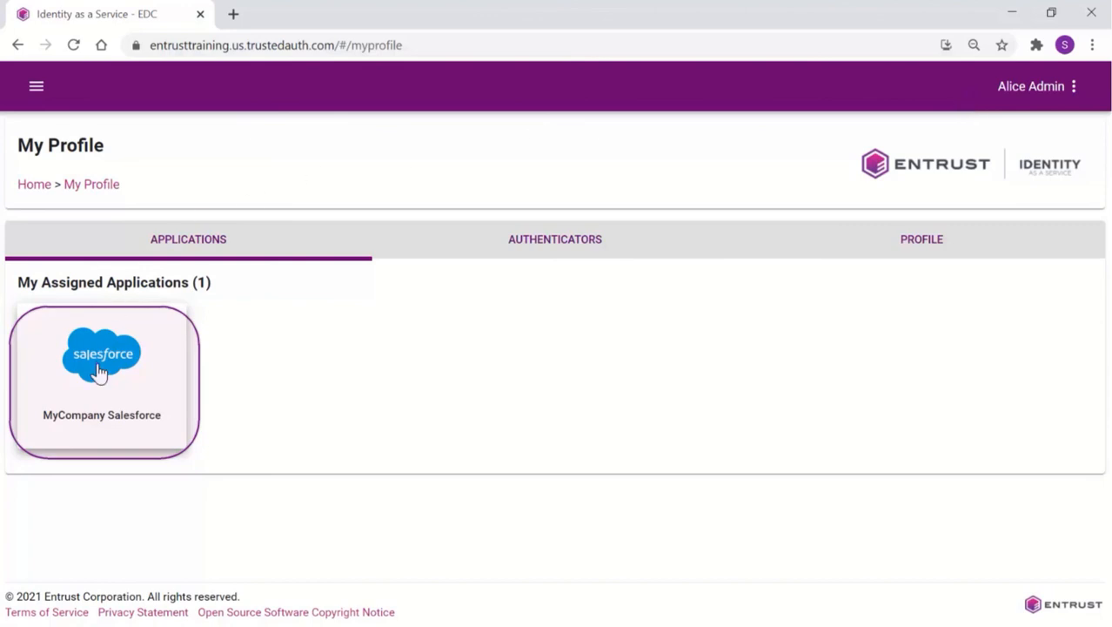
Launch the MyCompany Salesforce tile to test the weekend deny rule
{"action": "left_click", "coordinate": [102, 353]}
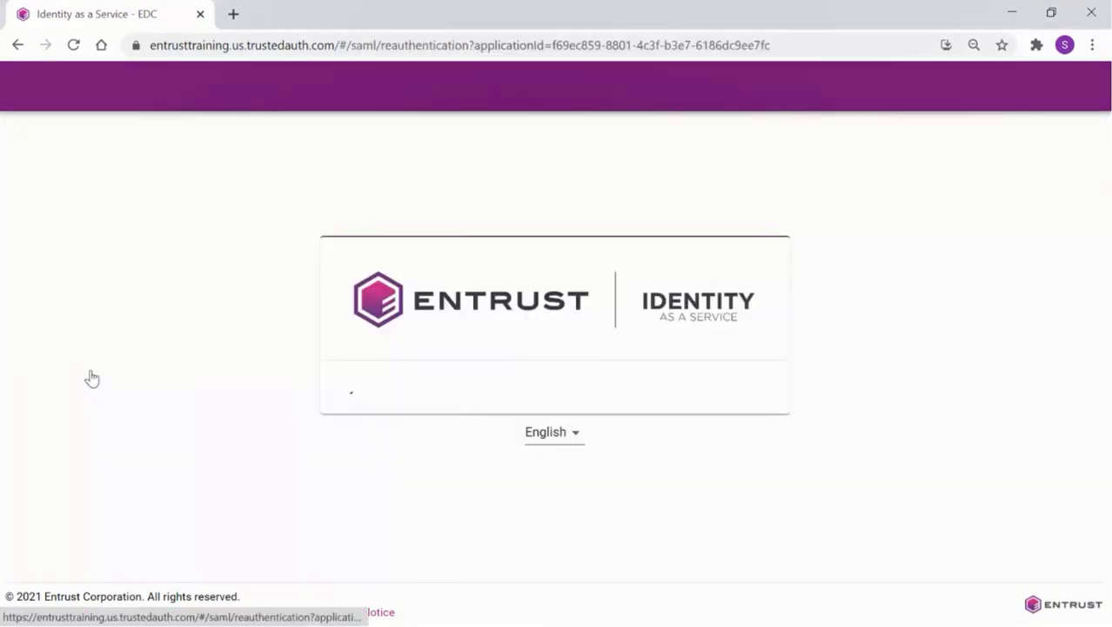